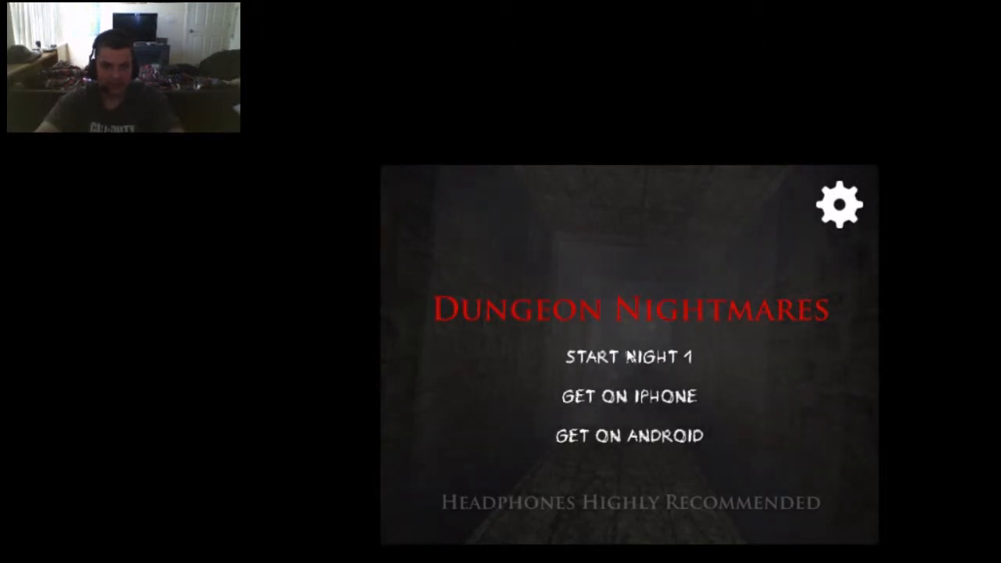
Step: Start Night 1 from the title screen and wait for the dungeon to load
{"action": "left_click", "coordinate": [628, 356]}
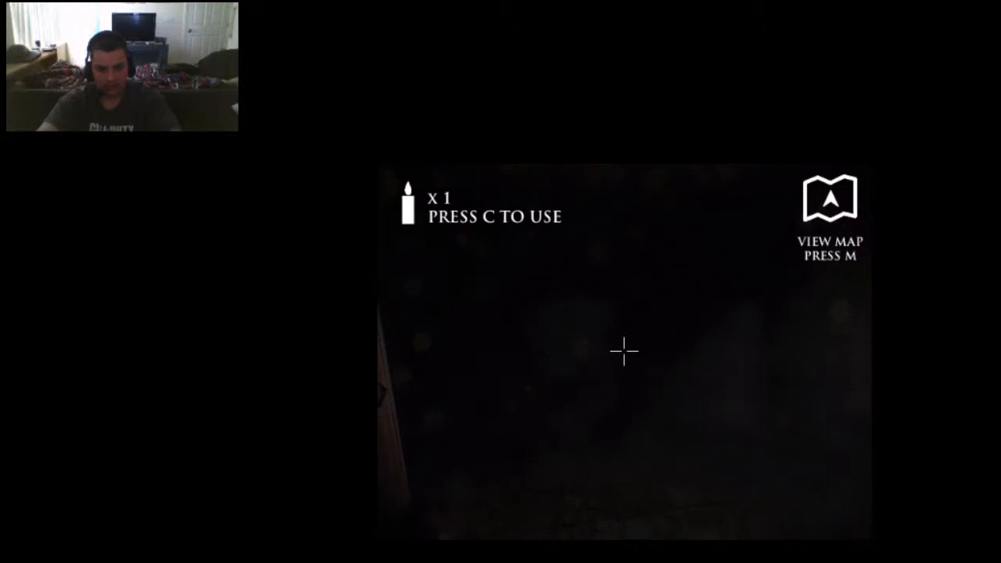
Step: Light the candle, then walk to the exit that demands the Artifact
{"action": "key", "text": "c"}
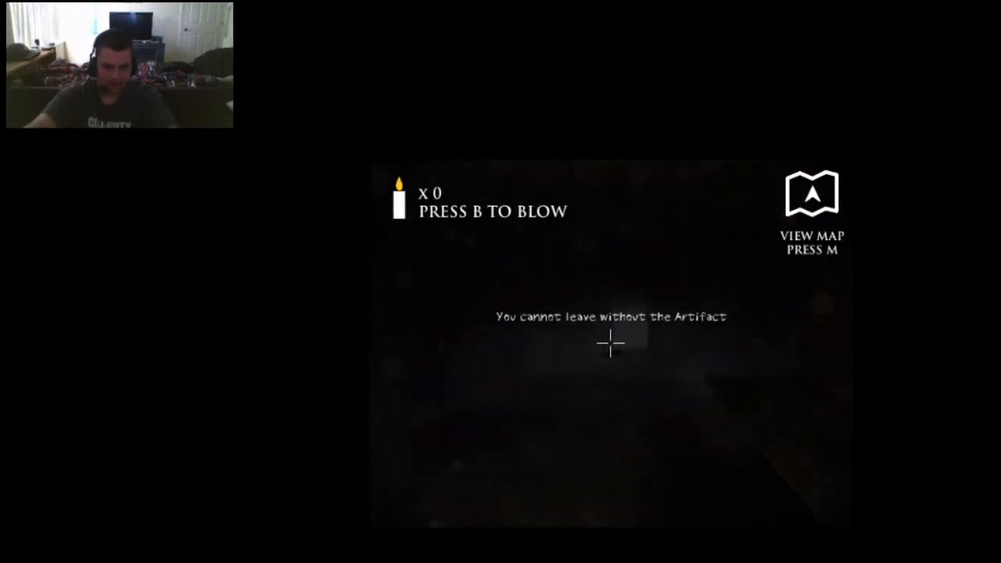
Step: Check the dungeon map, close it, and head into the stone corridor
{"action": "key", "text": "m"}
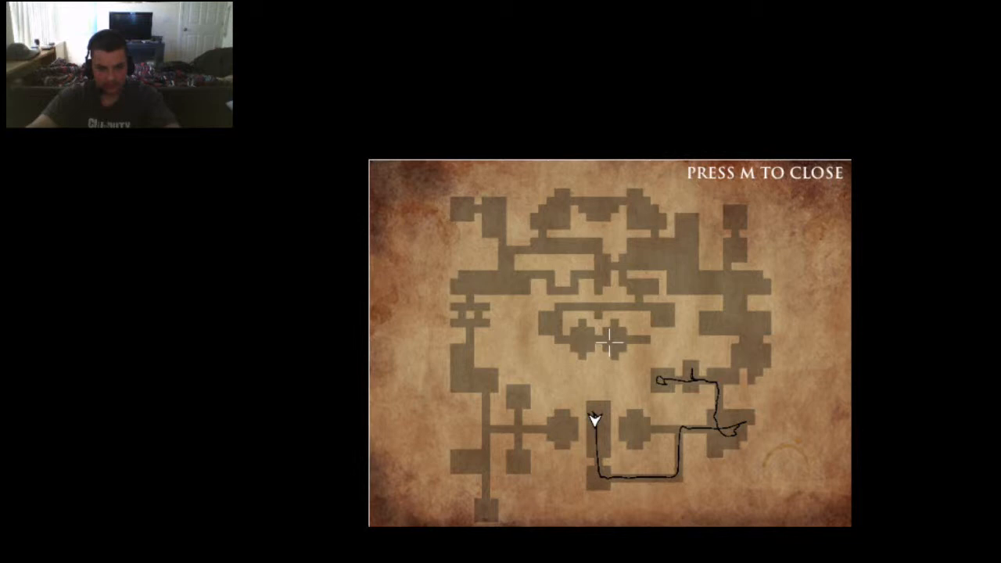
{"action": "key", "text": "m"}
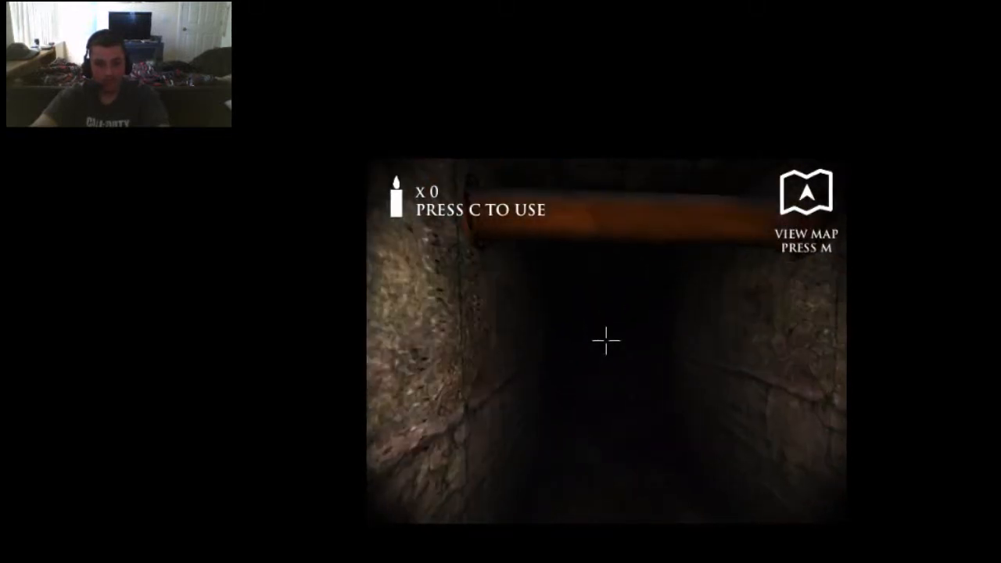
Step: Walk forward deeper through the dark corridors searching for the Artifact
{"action": "key", "text": "w"}
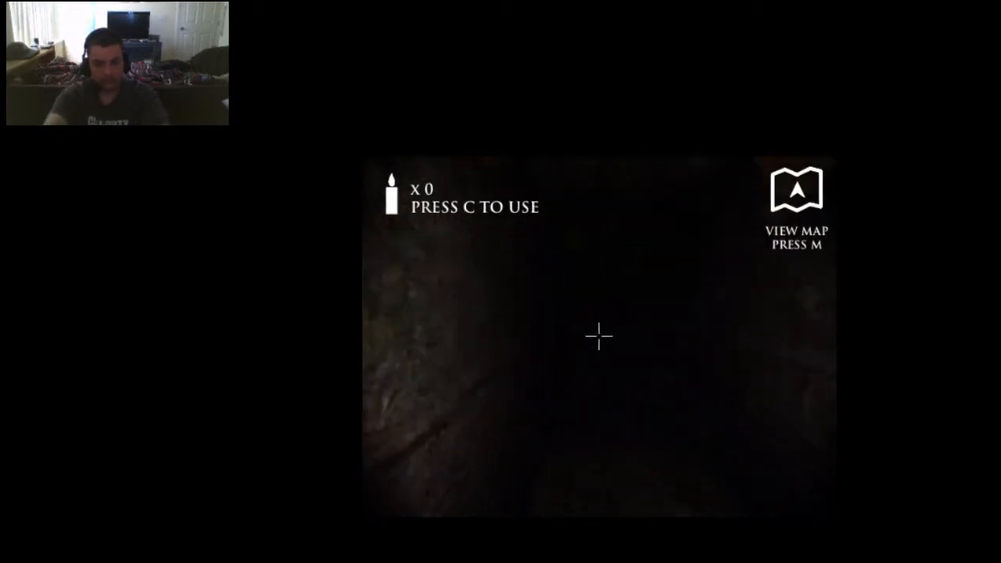
Step: Check the extended route on the map, then approach the wooden door
{"action": "key", "text": "m"}
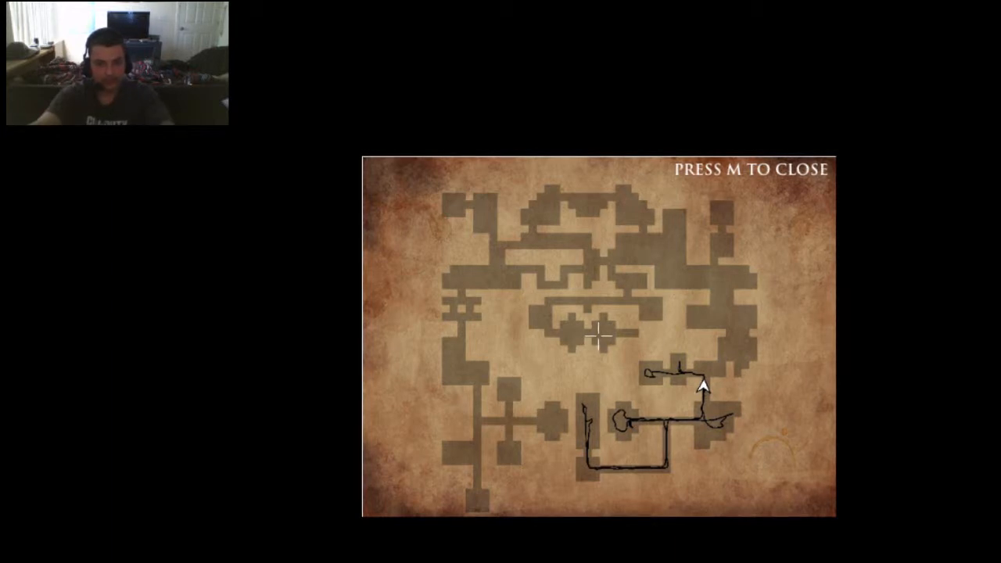
{"action": "key", "text": "m"}
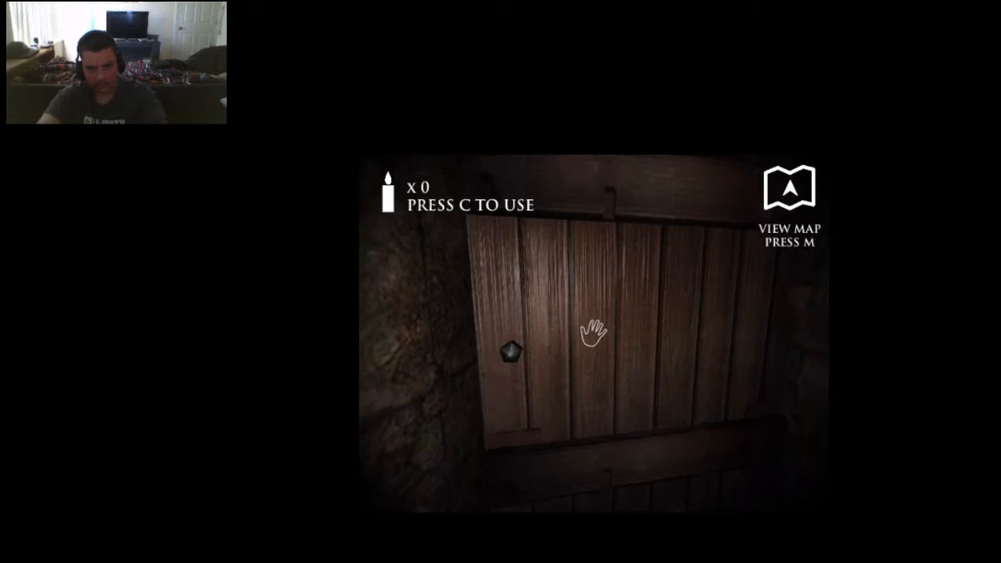
Step: Open the wooden door and bring up the map showing the top-right room
{"action": "left_click", "coordinate": [593, 332]}
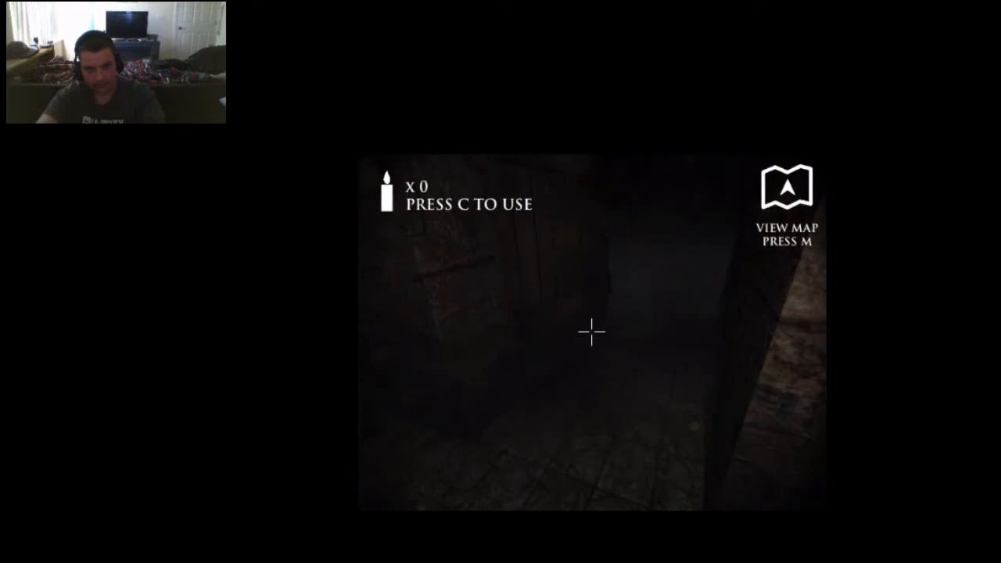
{"action": "key", "text": "m"}
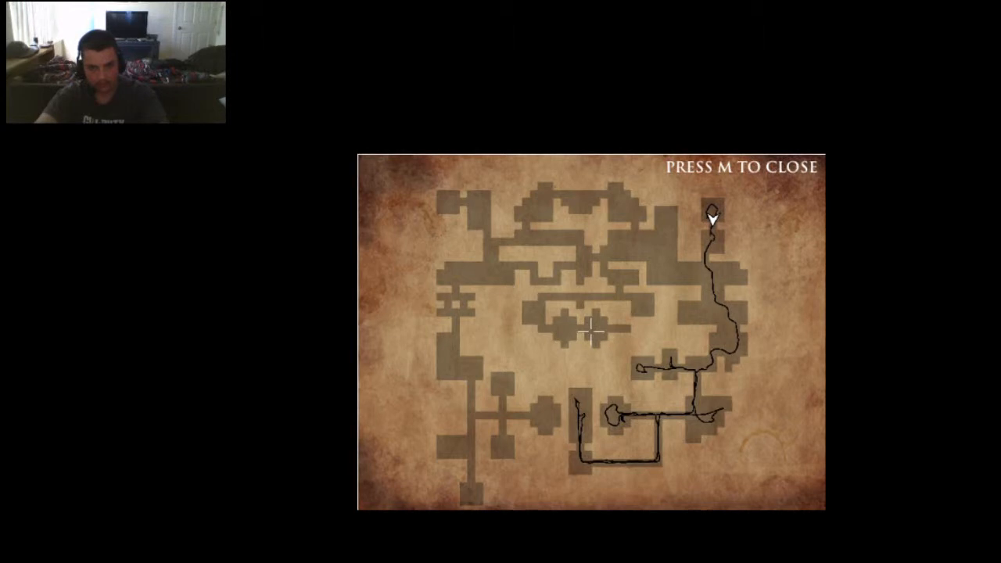
Step: Close the map and explore the pitch-dark tunnel near the top-right room
{"action": "key", "text": "m"}
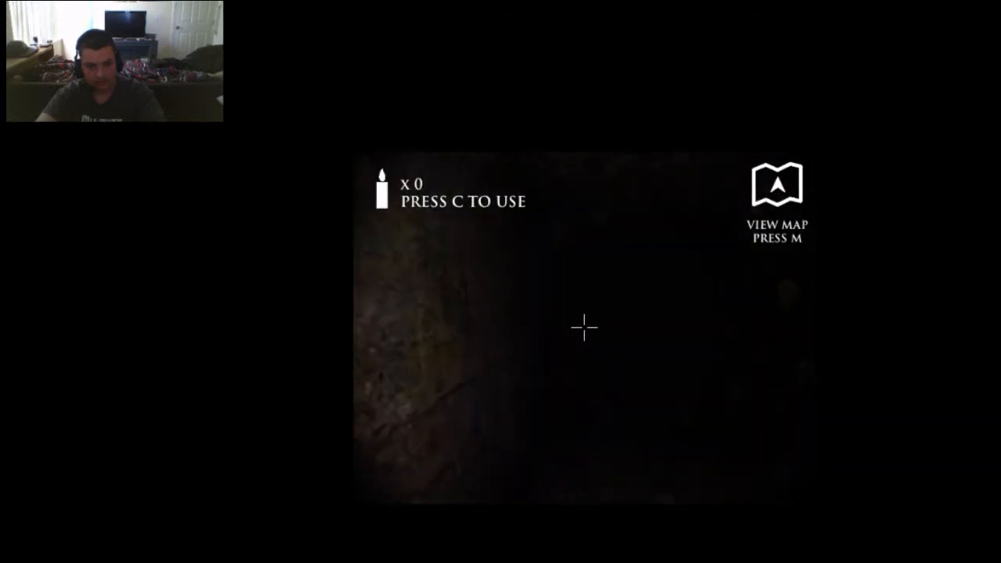
Step: Check the map, then explore west until the Artifact is found
{"action": "key", "text": "m"}
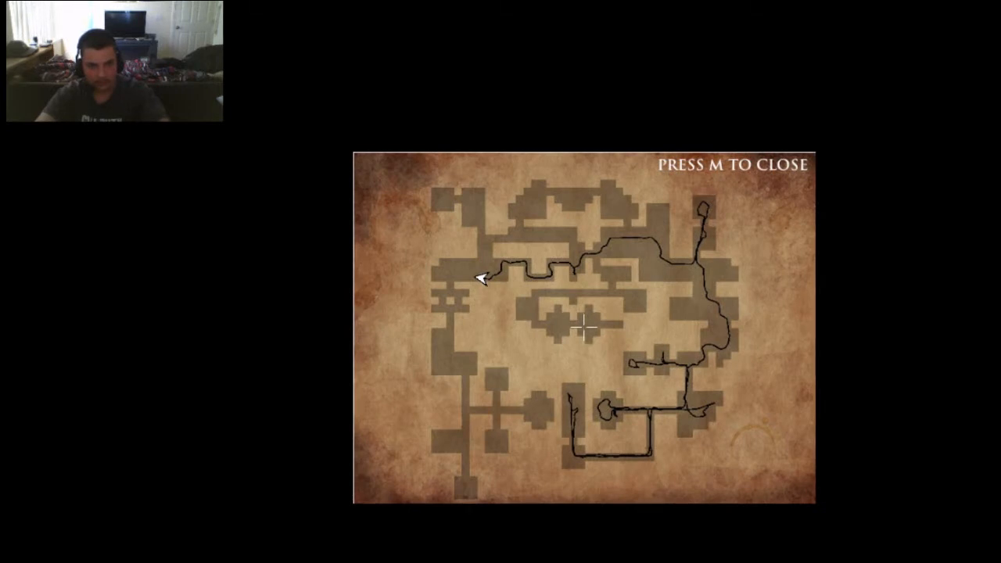
{"action": "key", "text": "m"}
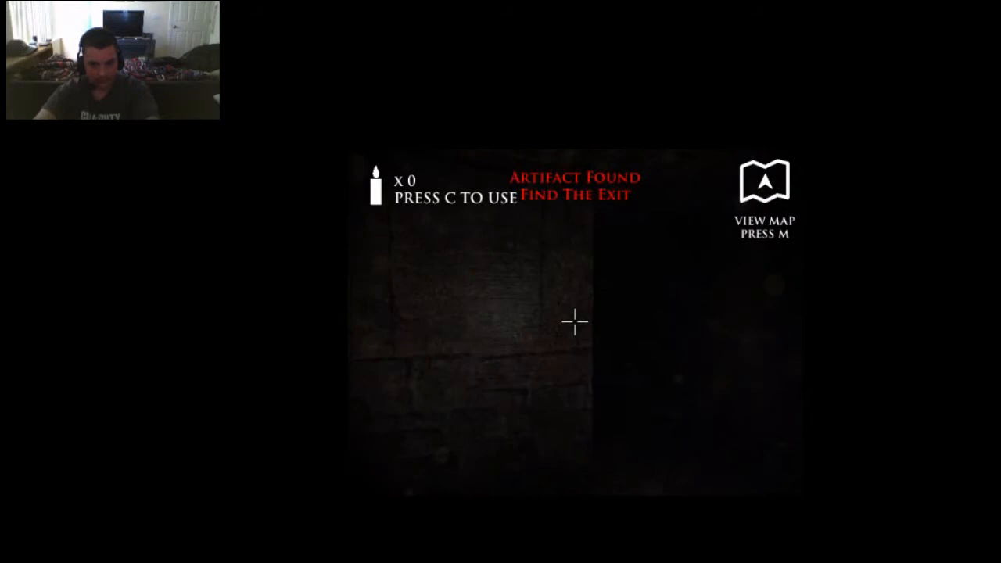
Step: Check the map, then walk to a candle and pick it up
{"action": "key", "text": "m"}
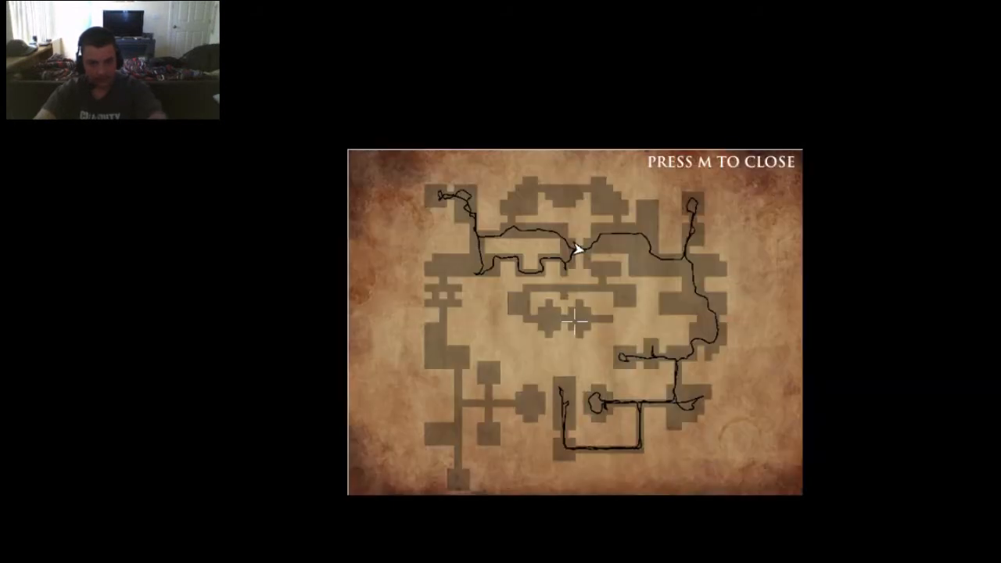
{"action": "key", "text": "m"}
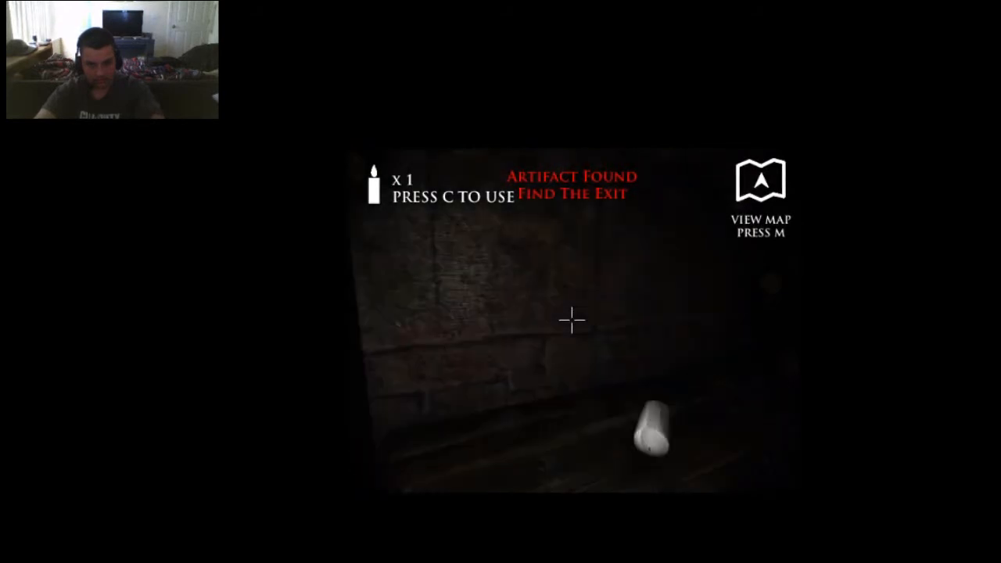
Step: Light the candle, walk to the wooden door, and open the map
{"action": "key", "text": "c"}
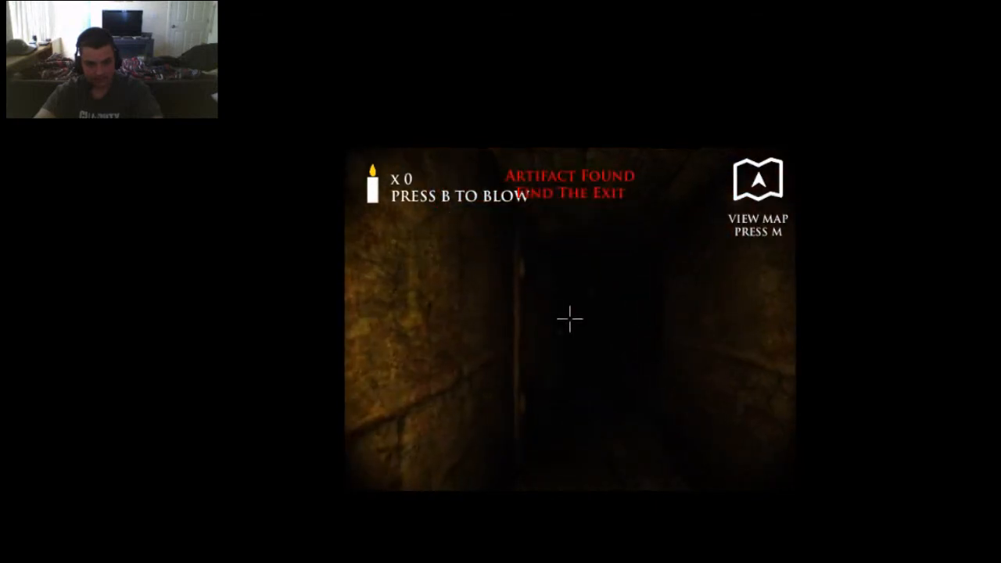
{"action": "key", "text": "m"}
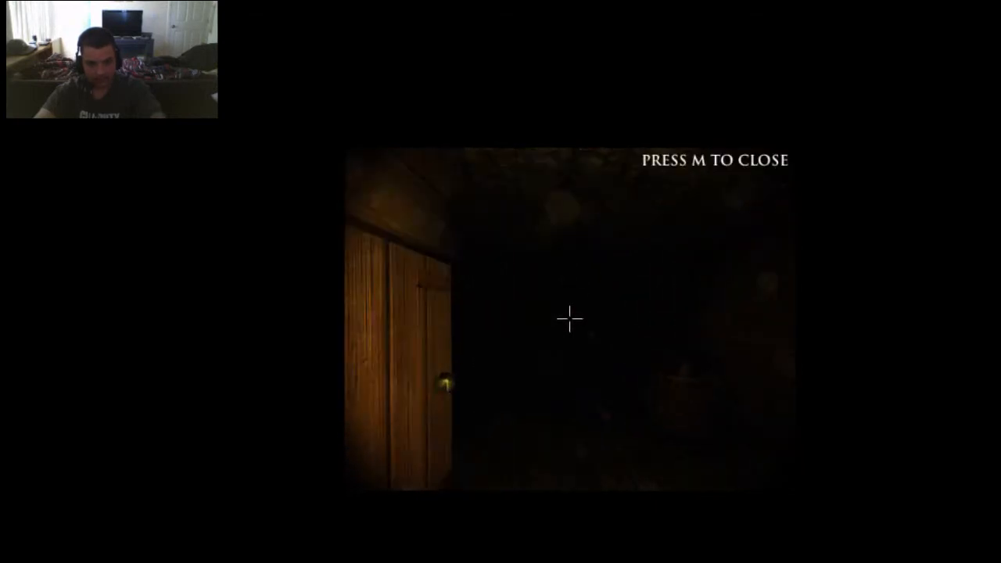